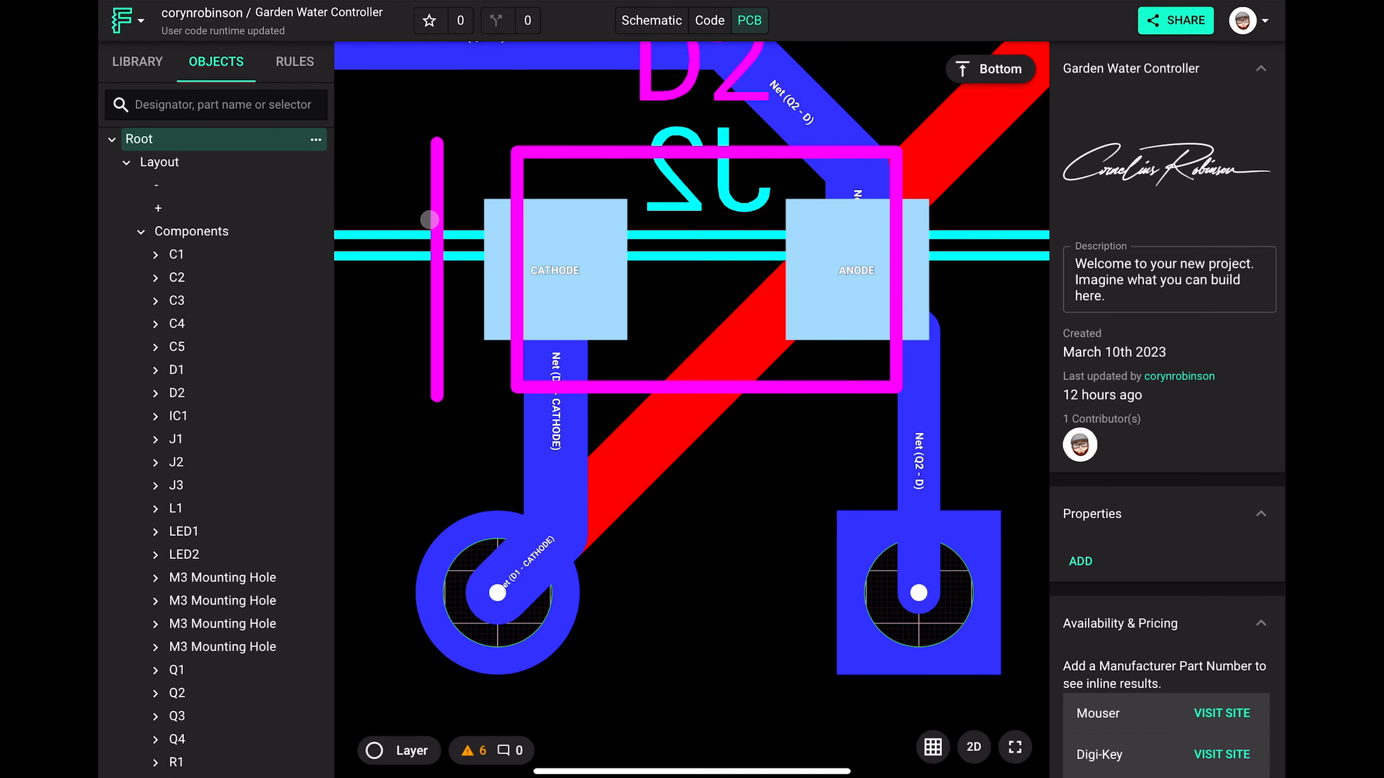
Make the Layout's object-specific rules editable from the Objects tree.
click(160, 161)
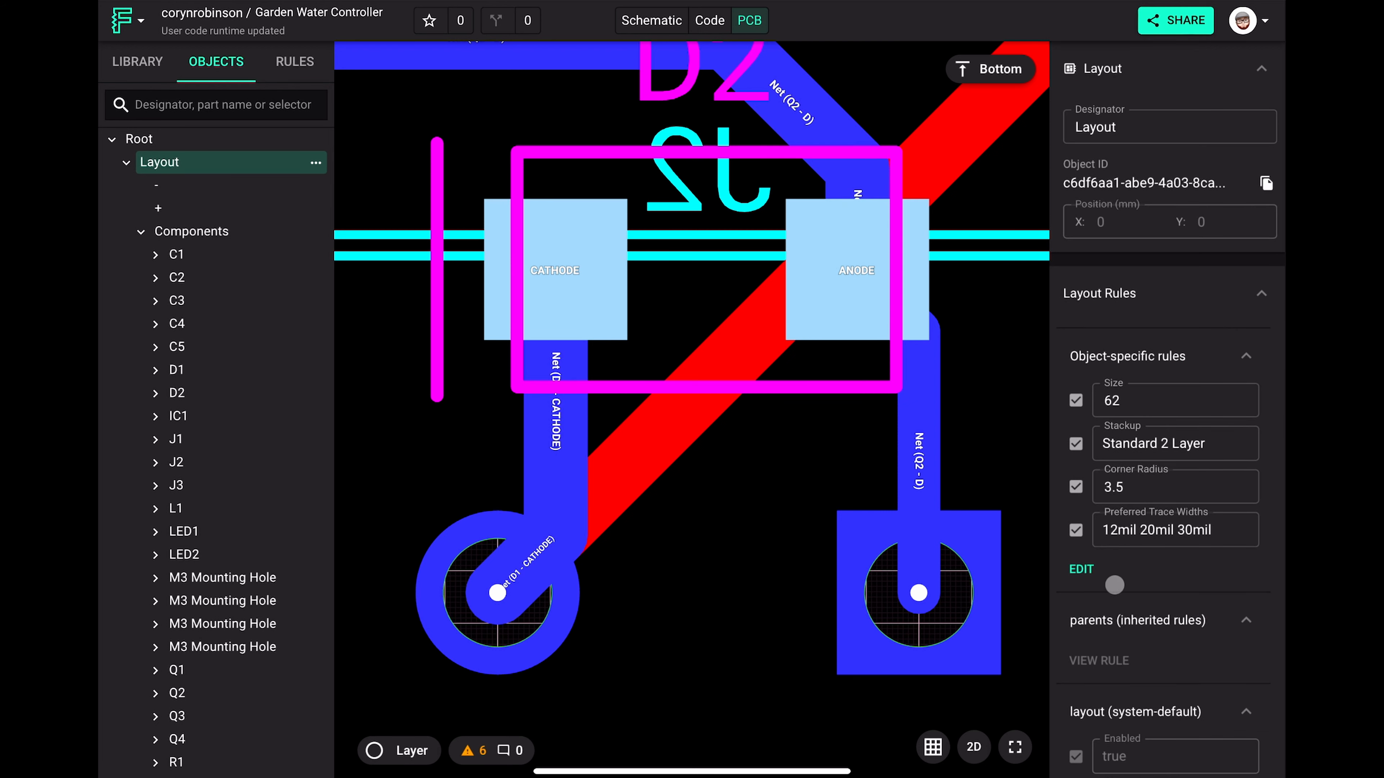
click(1081, 569)
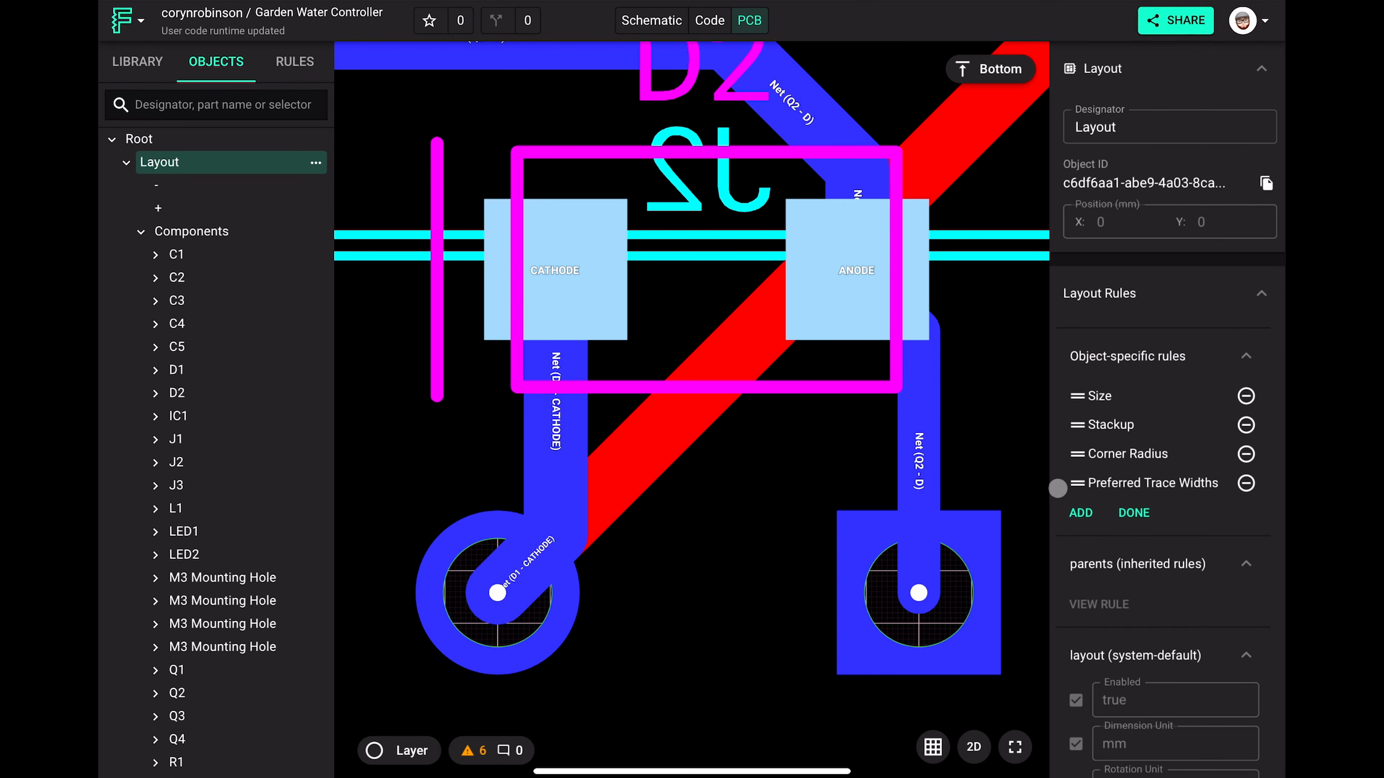
Search 'Solder mask' among new layout rules, preview the variants and choose general Solder Mask Expansion.
click(1080, 512)
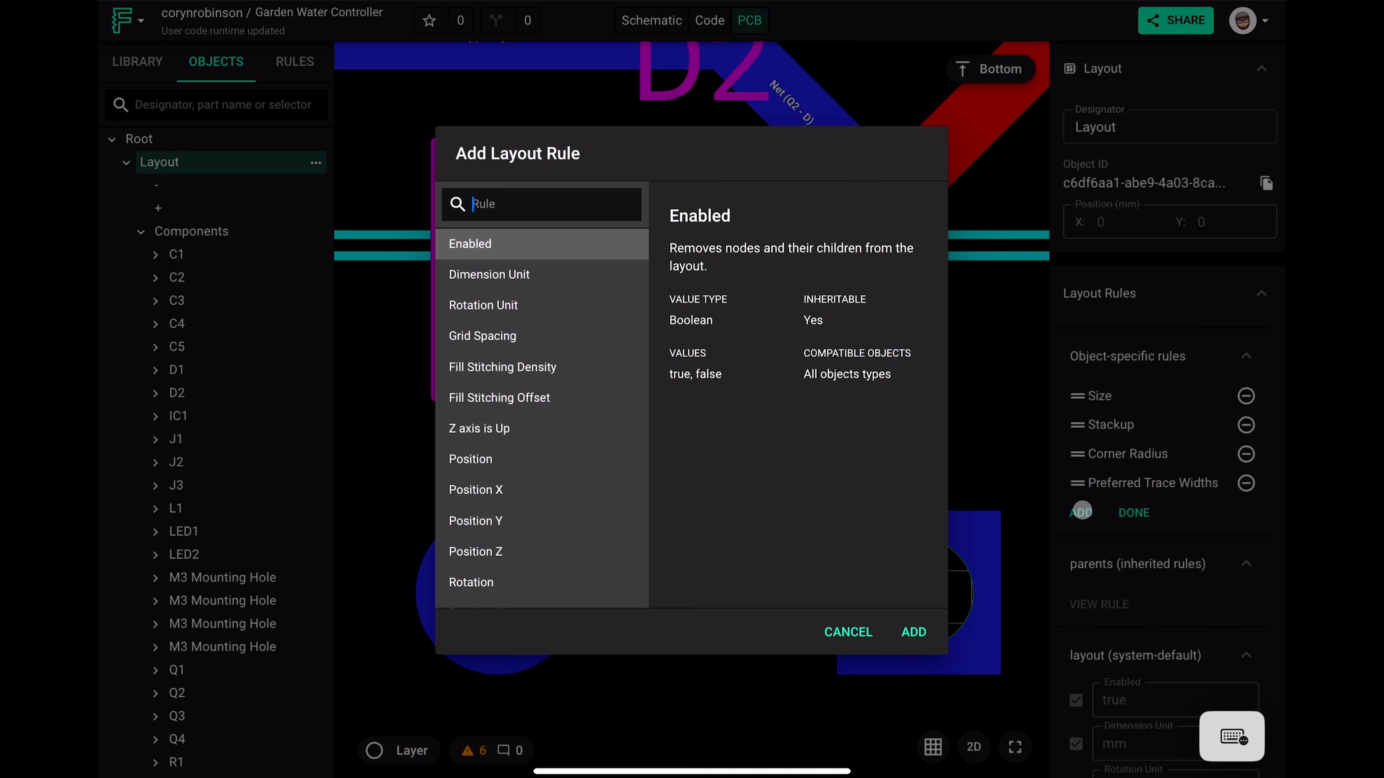
text(Solder mask)
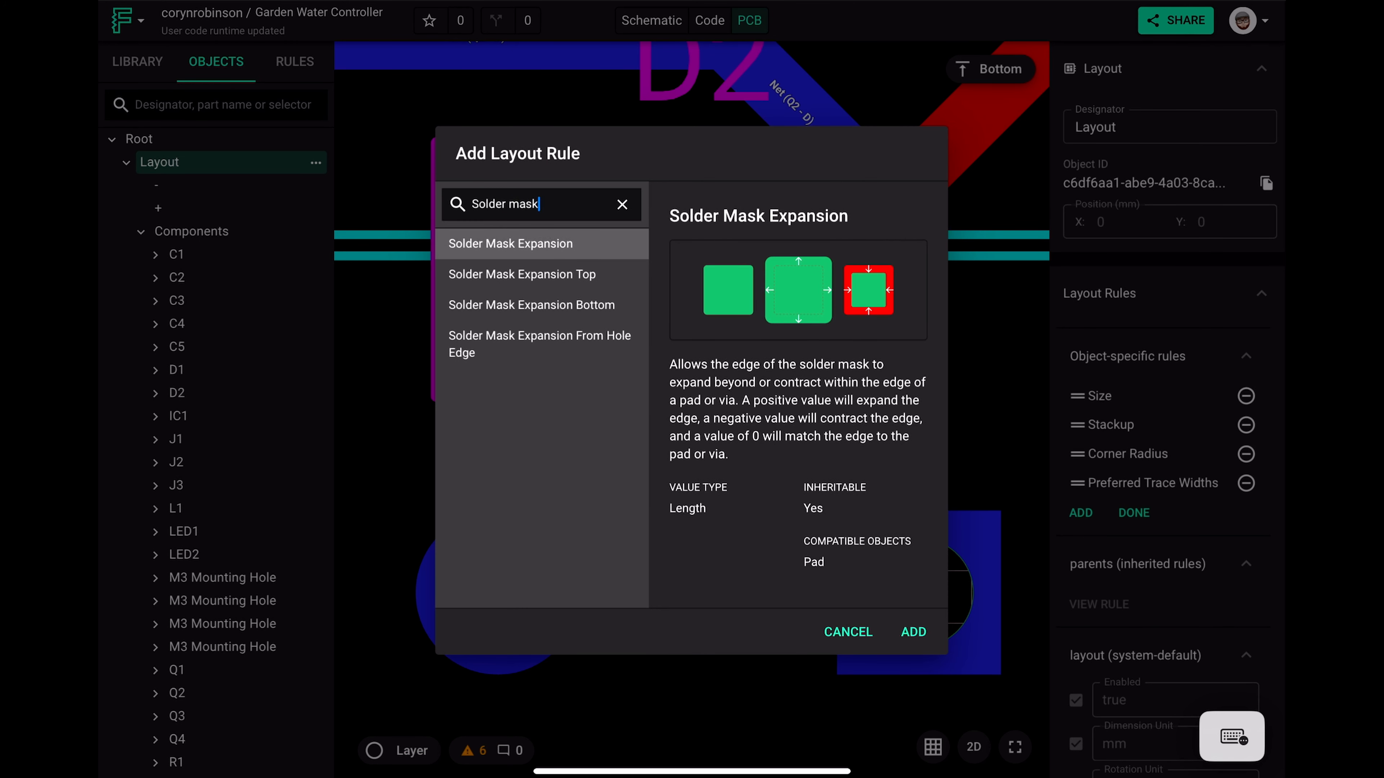
click(522, 275)
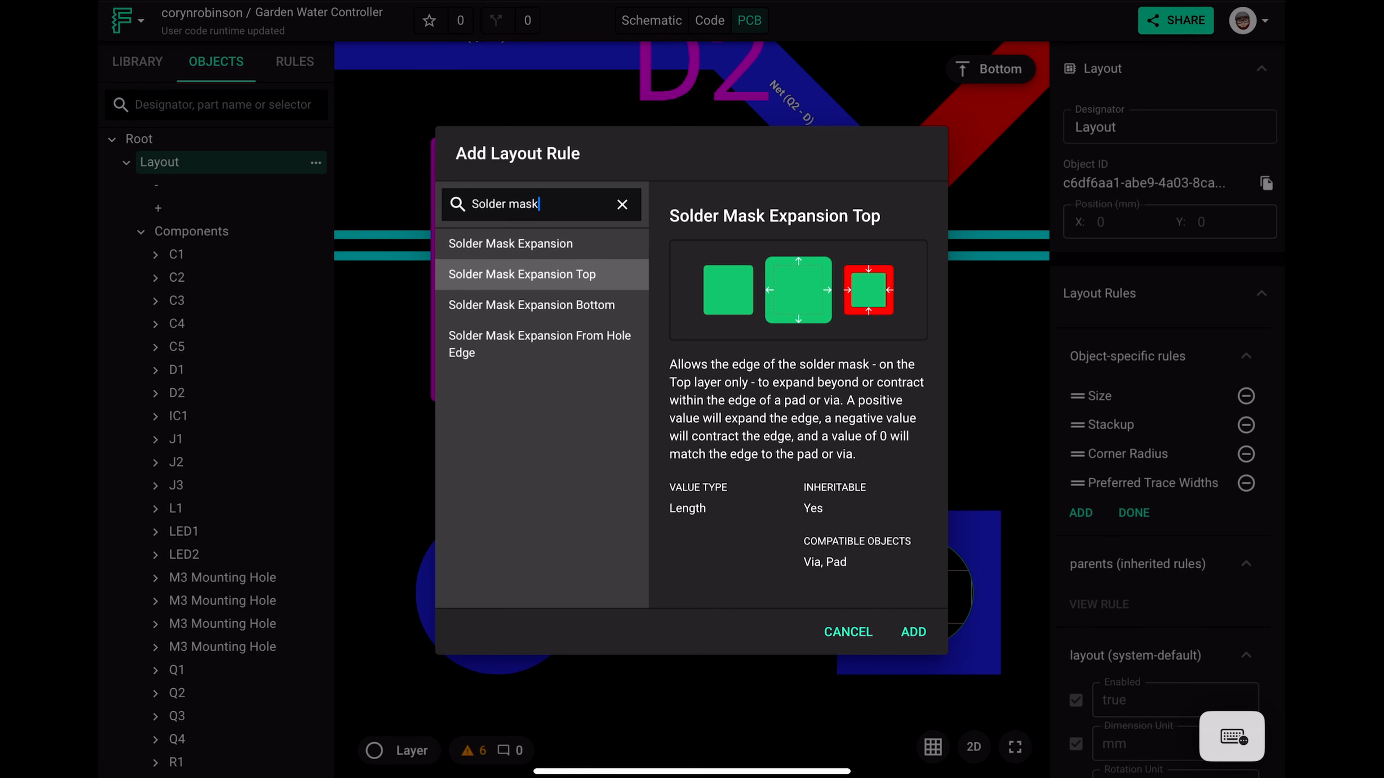
click(531, 306)
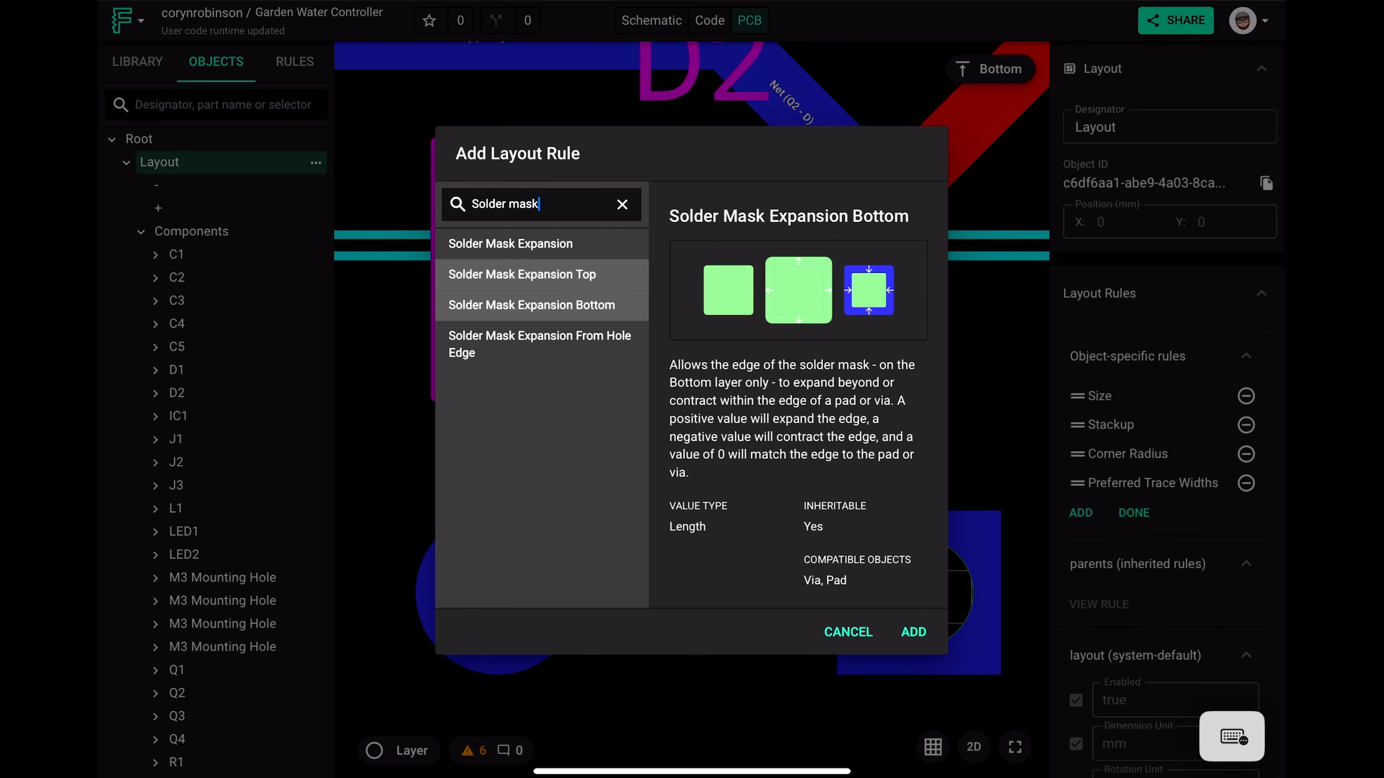
click(541, 343)
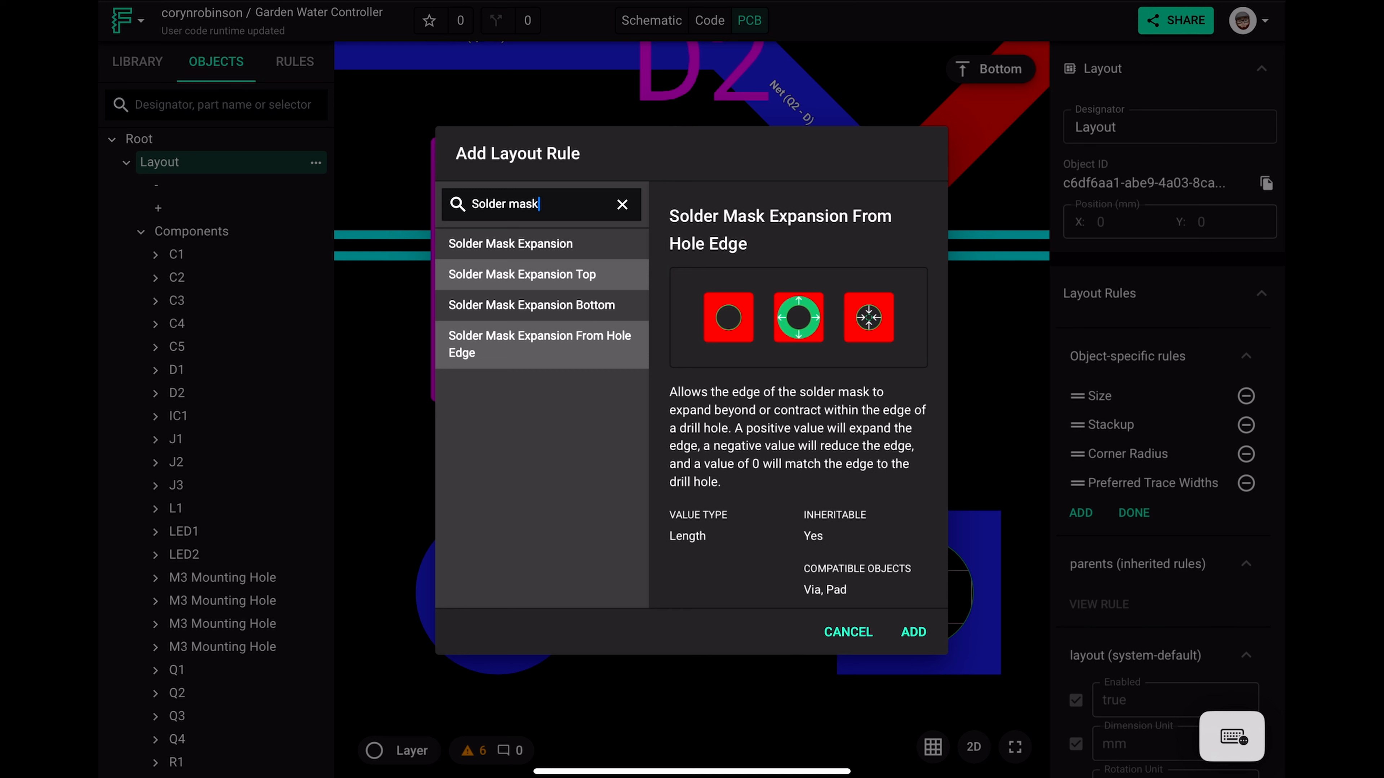
click(510, 243)
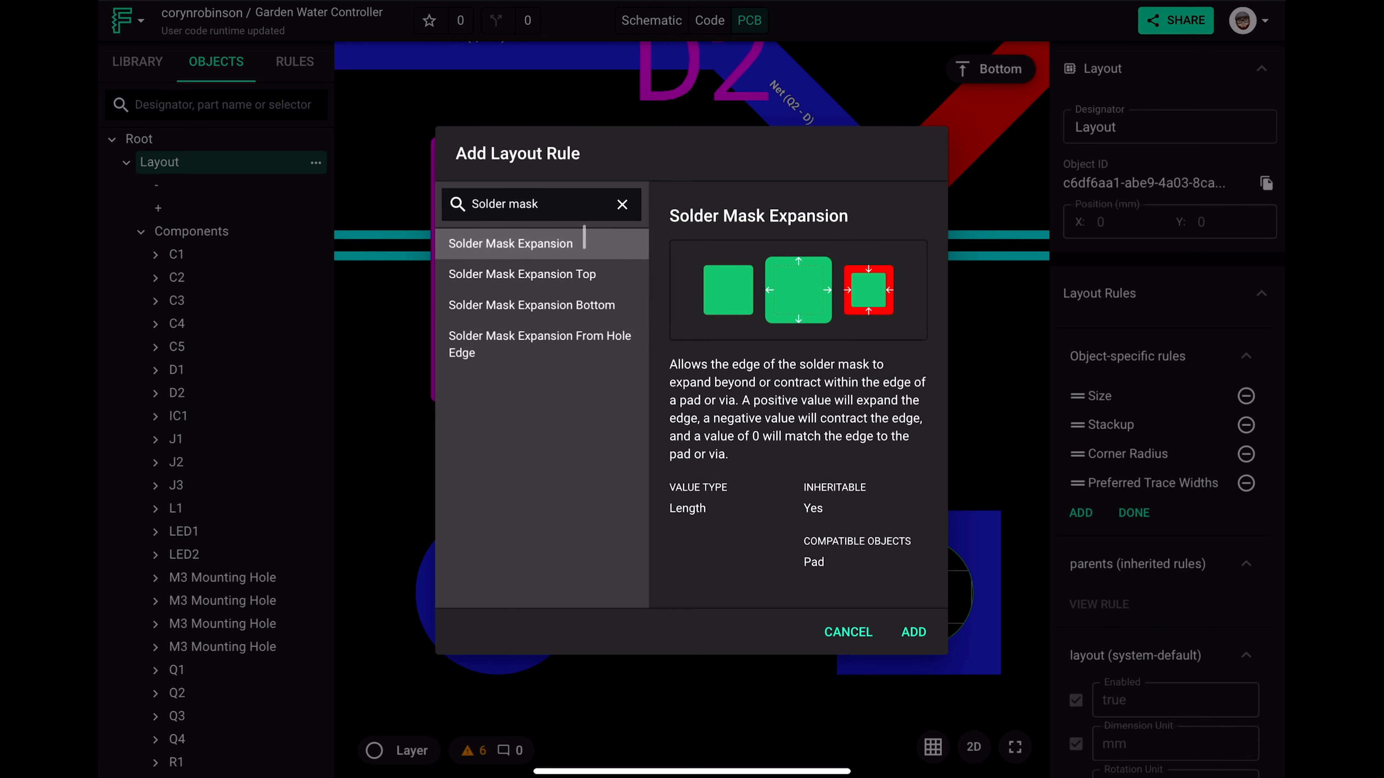
click(914, 642)
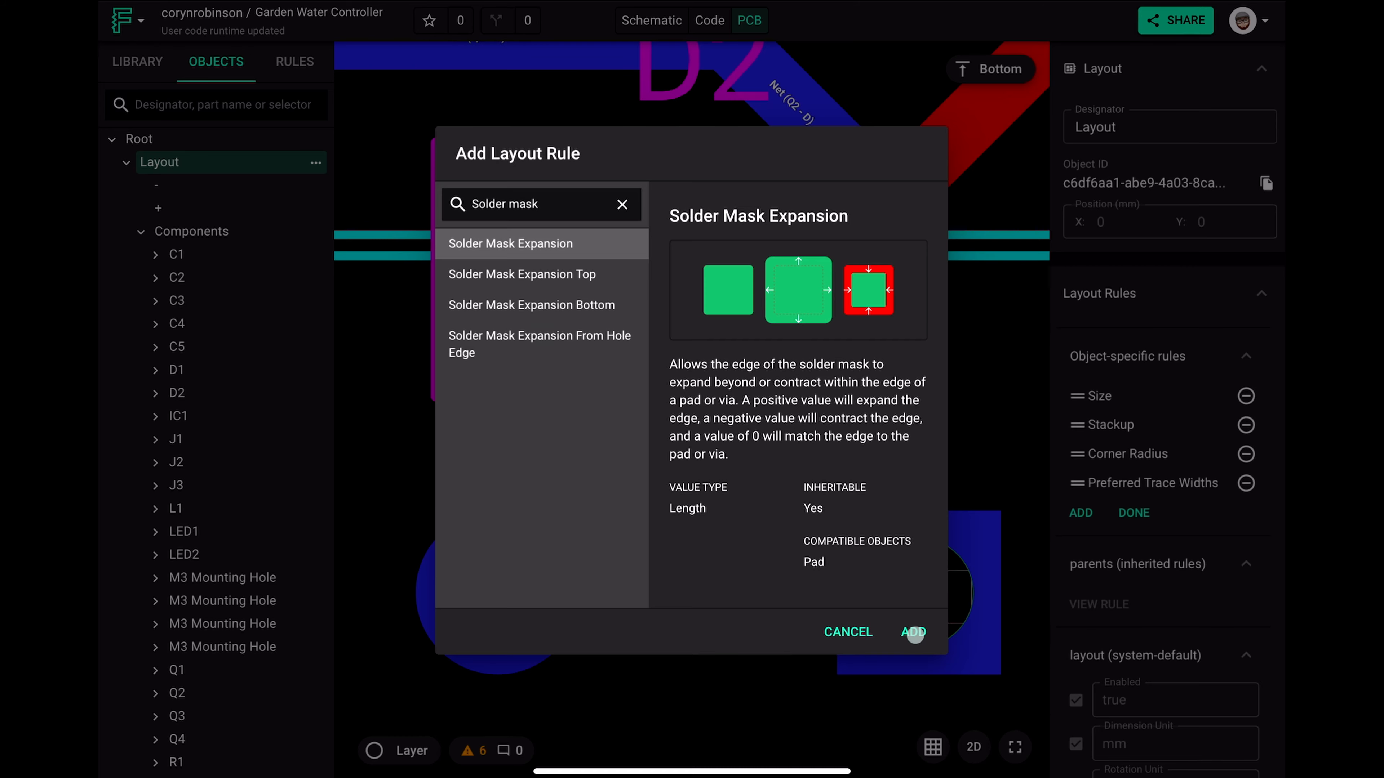
Add the Solder Mask Expansion rule to the Layout and set its value to 4mil.
click(915, 633)
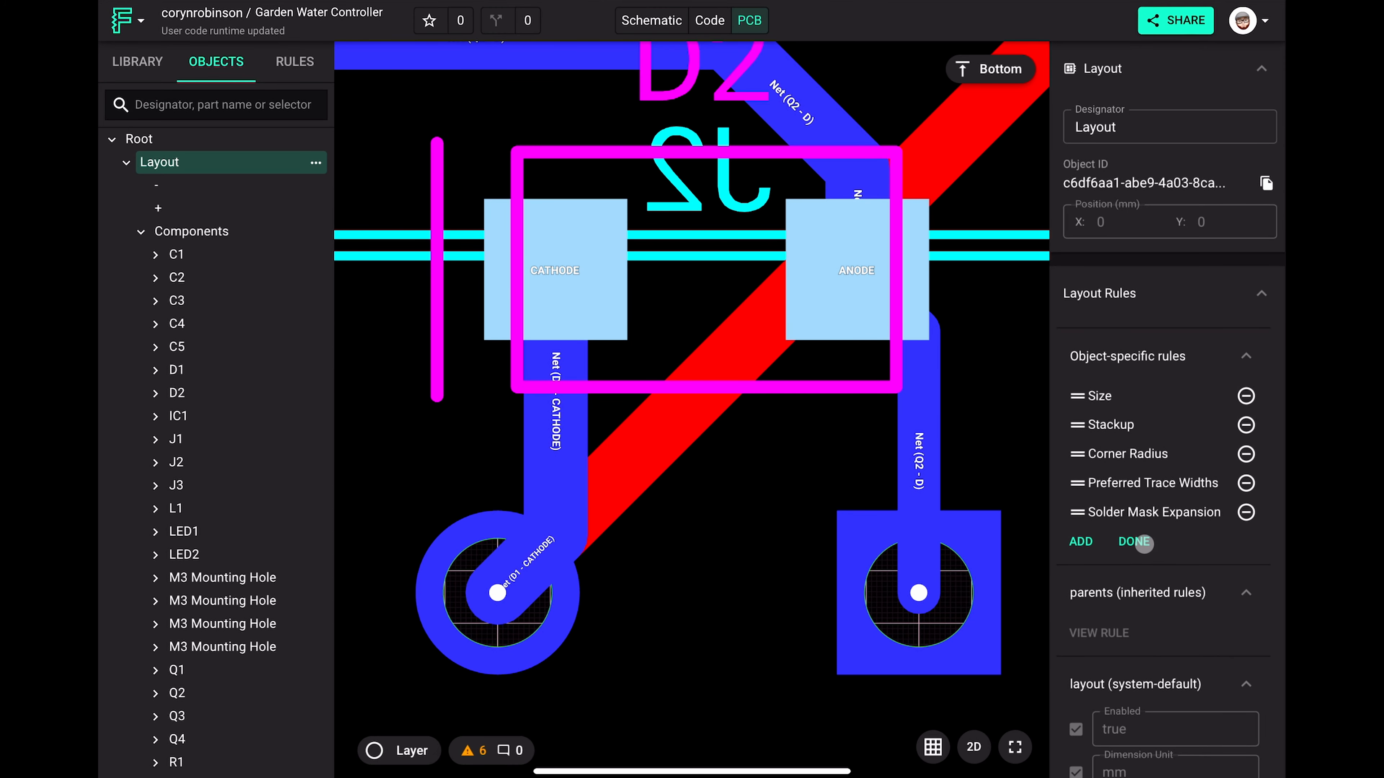
click(1133, 542)
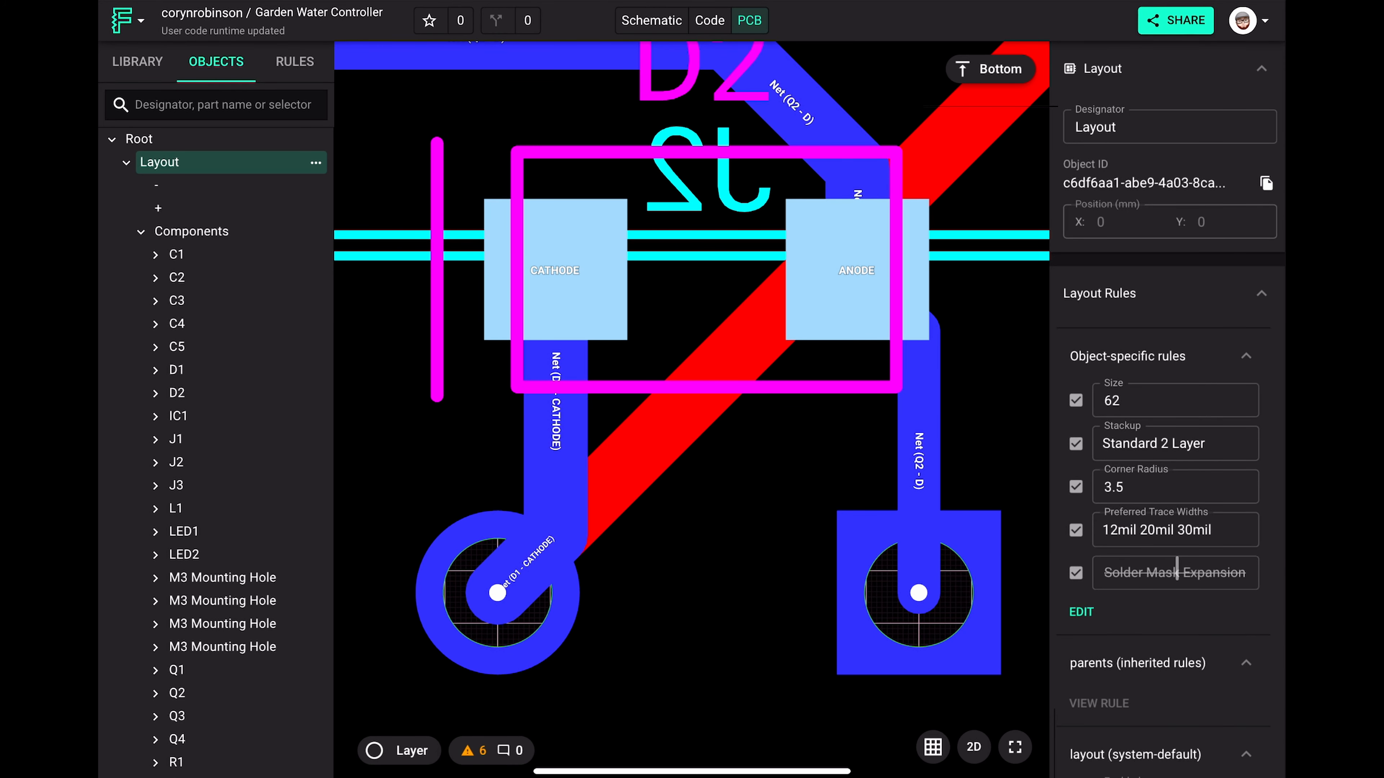
click(1175, 572)
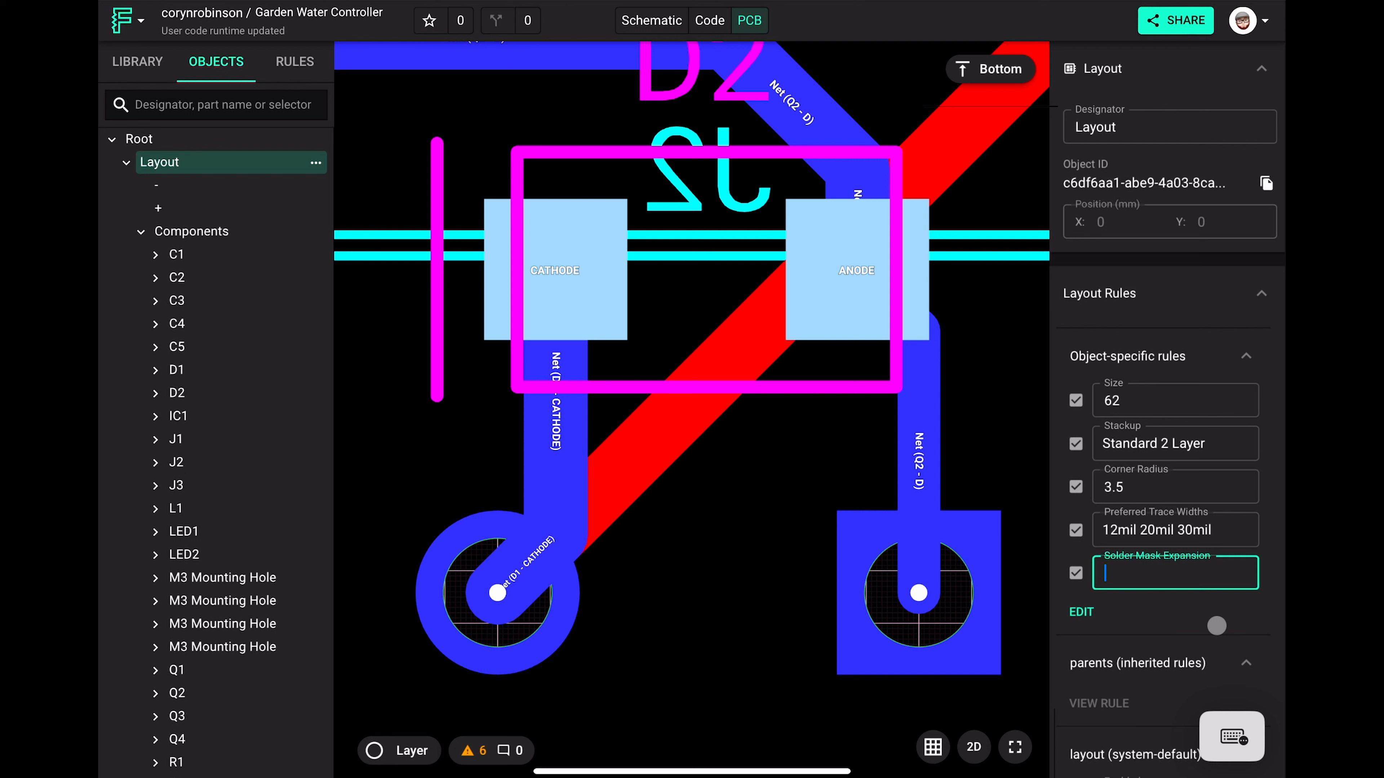
text(4mil)
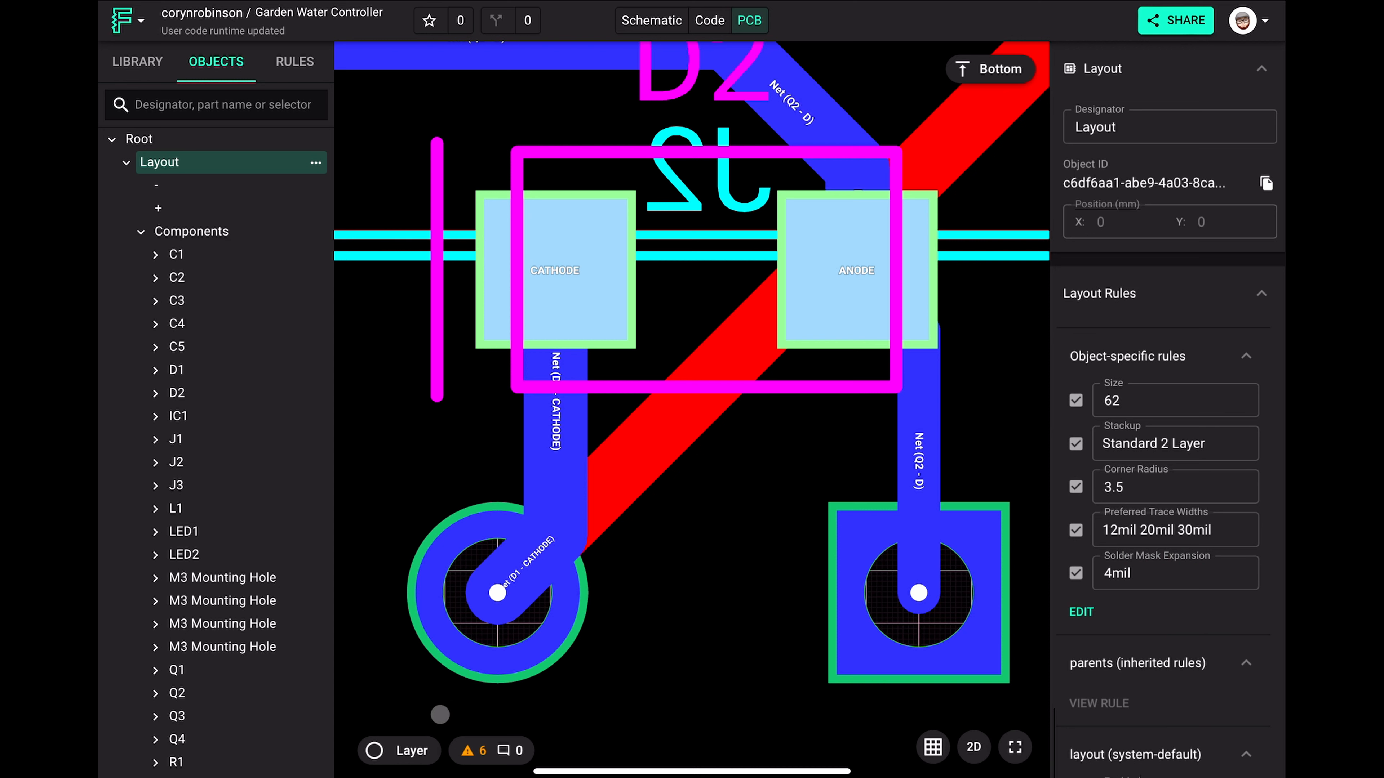
Hide the Bottom Solder Paste layer and stop focusing the Bottom Copper layer in the layer list.
click(400, 751)
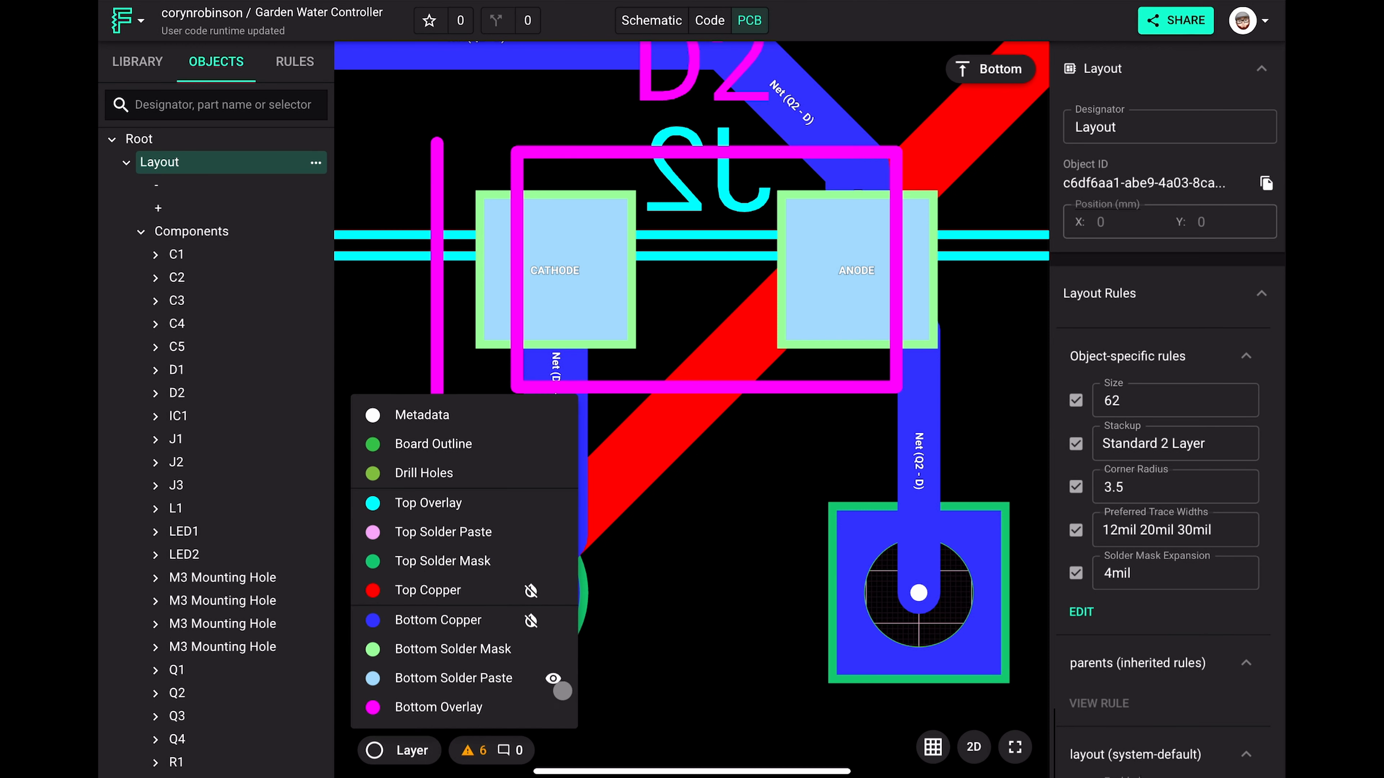
click(552, 677)
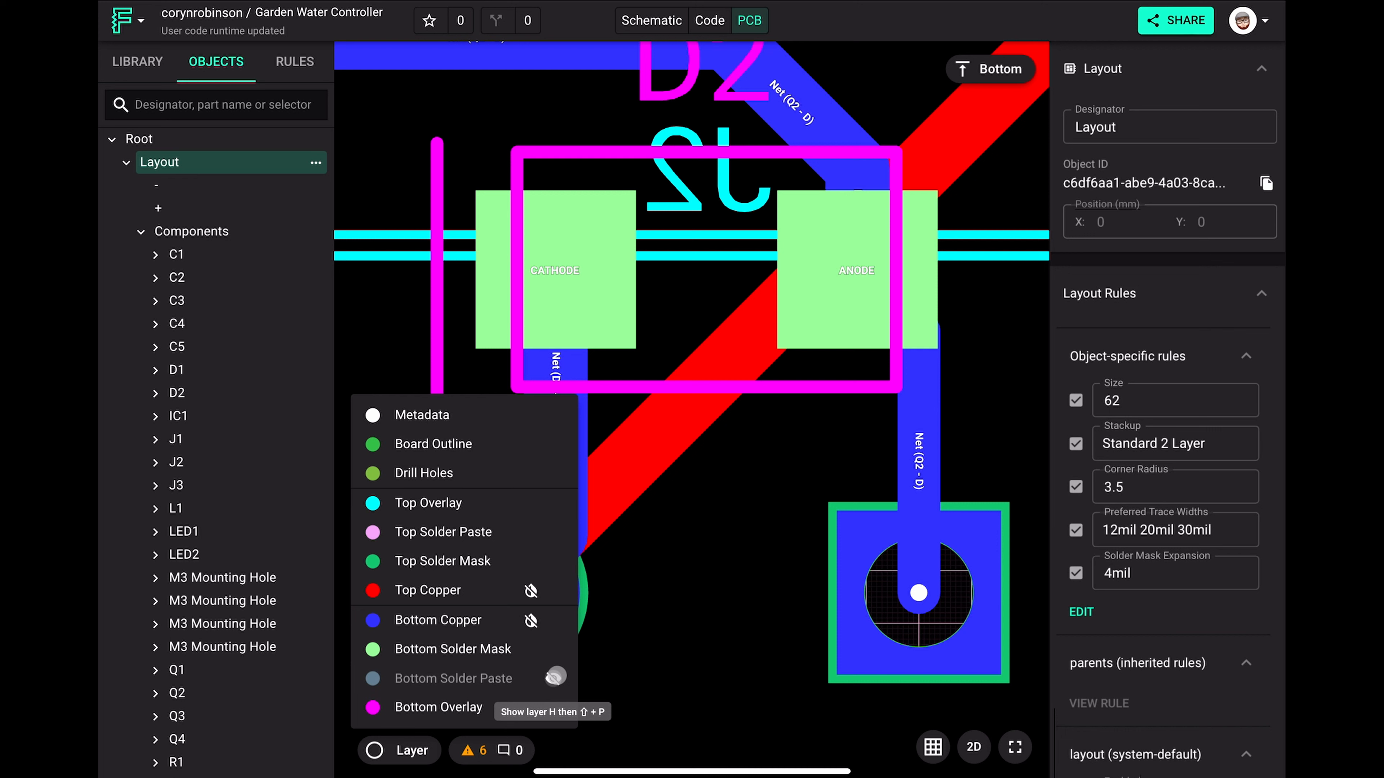
mouse_move(430, 626)
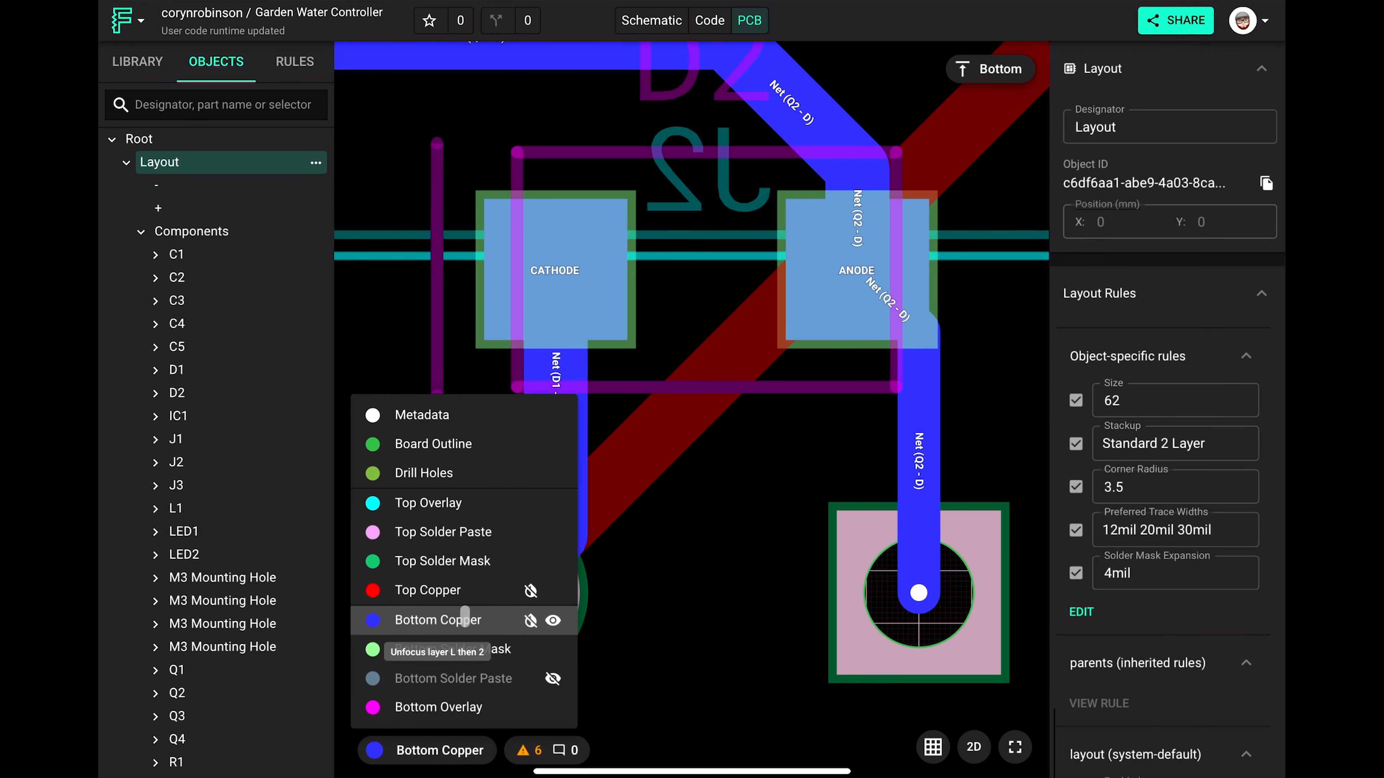
click(552, 620)
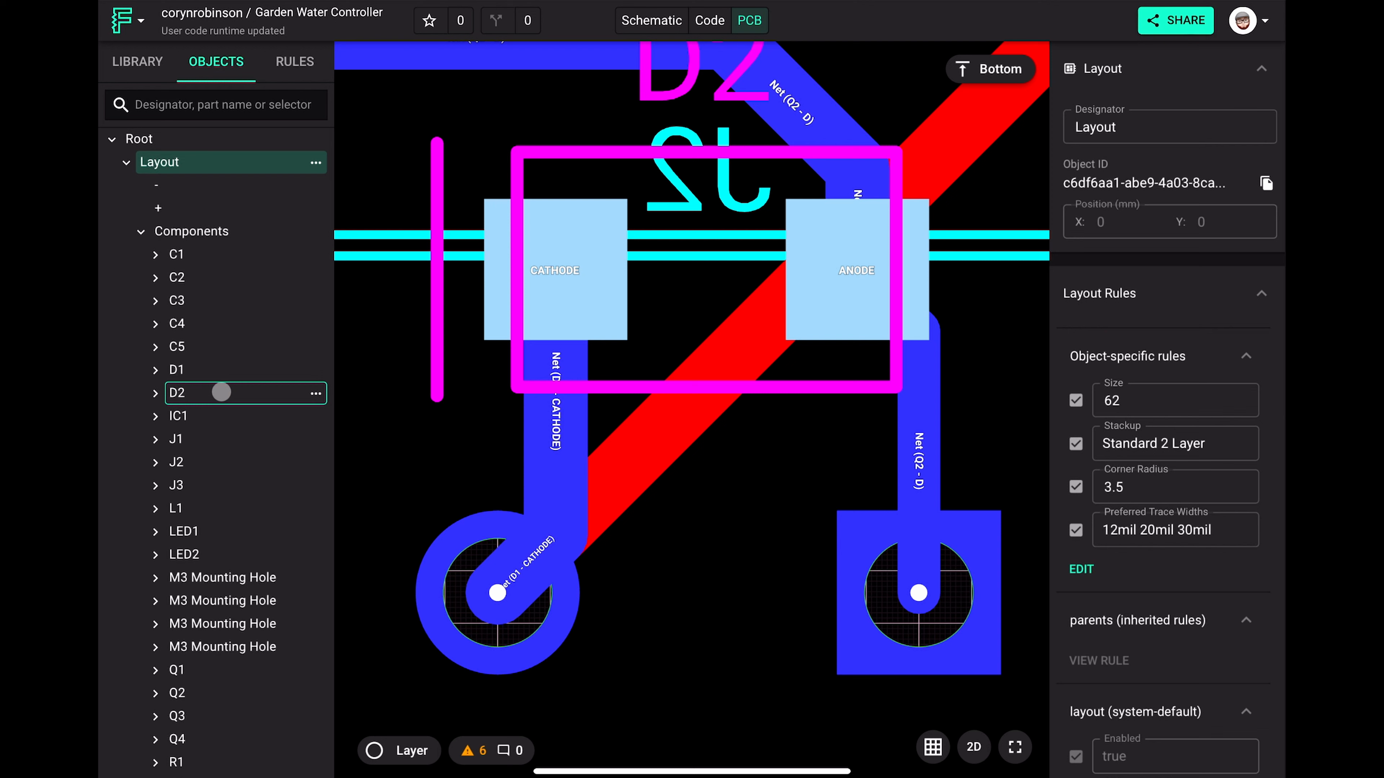
Begin adding a new layout rule to part D2 from its object-specific rules.
click(176, 394)
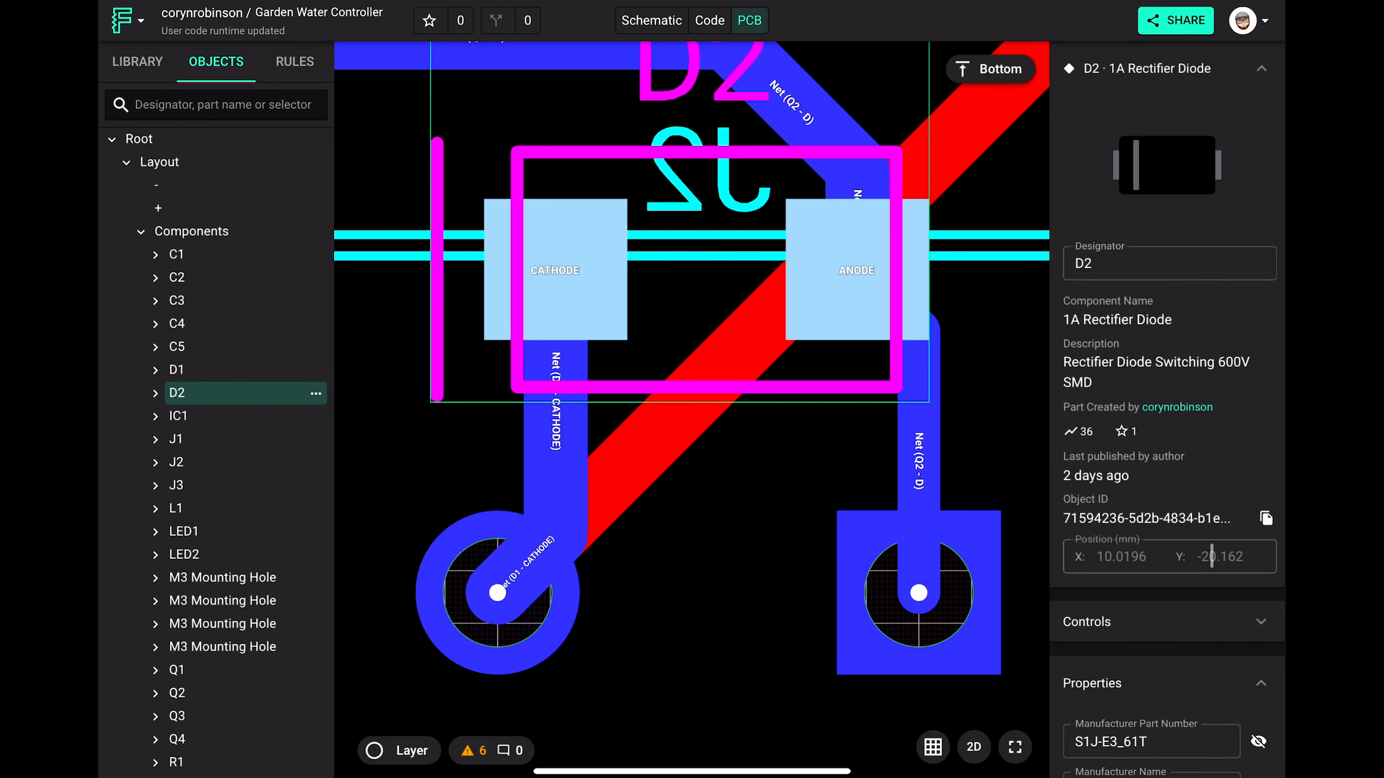
scroll(down, 3)
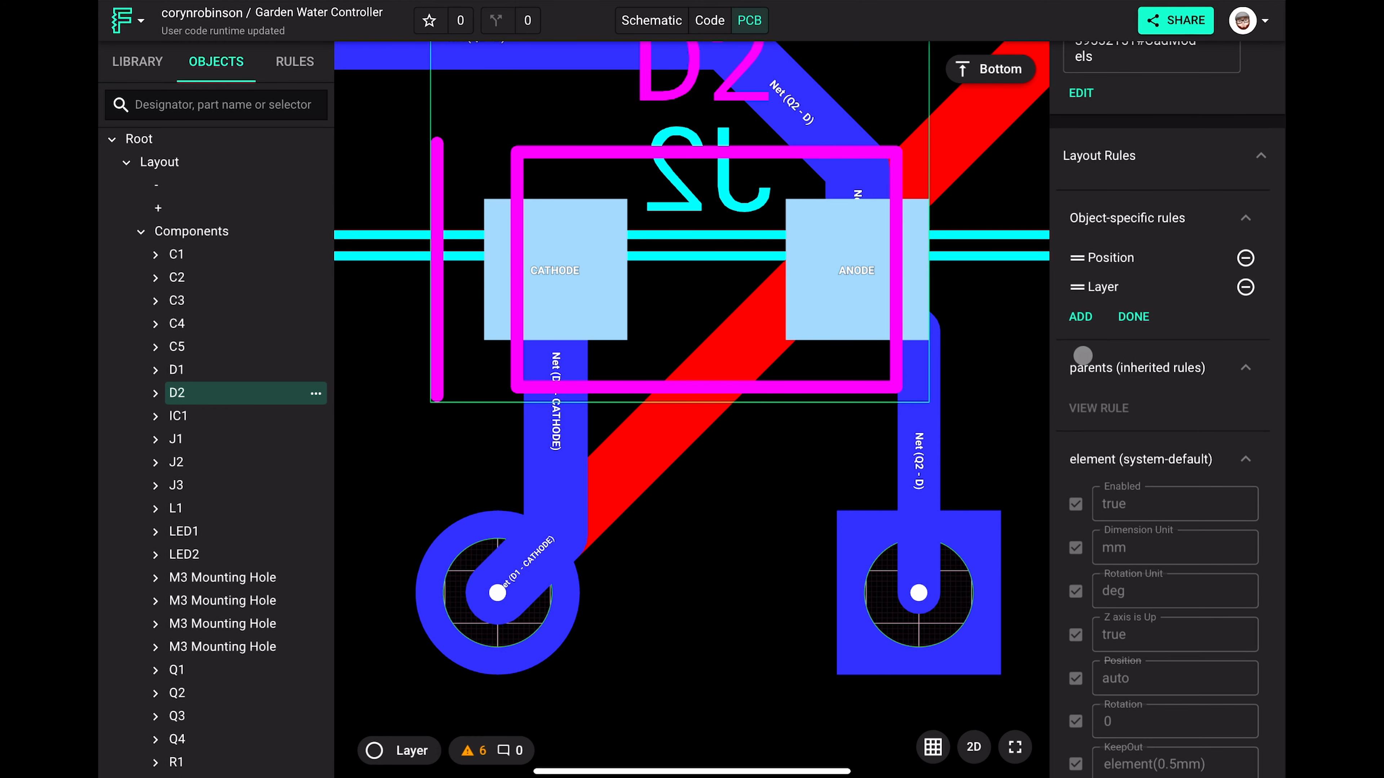
click(1081, 317)
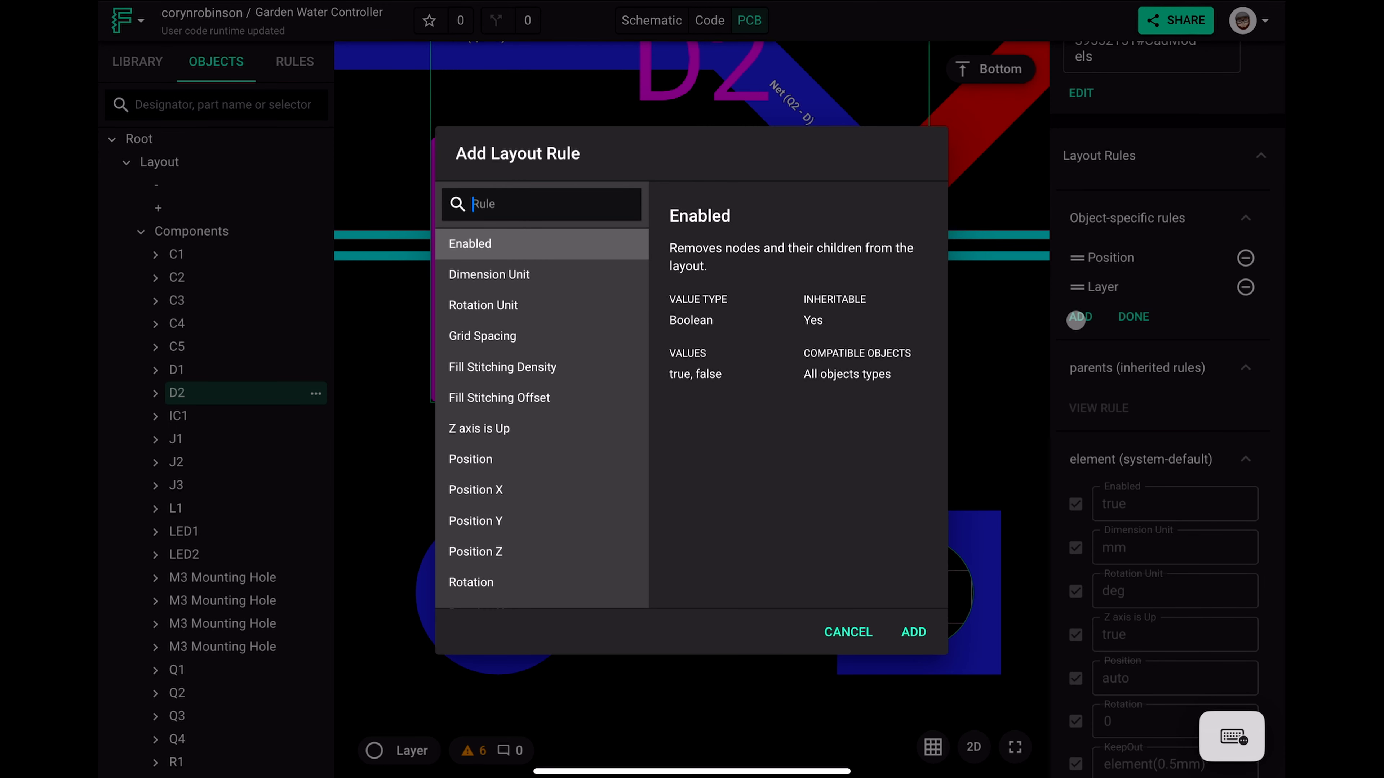
Add a Solder Mask Expansion rule to D2 and enter 4mil as its value.
text(Sol)
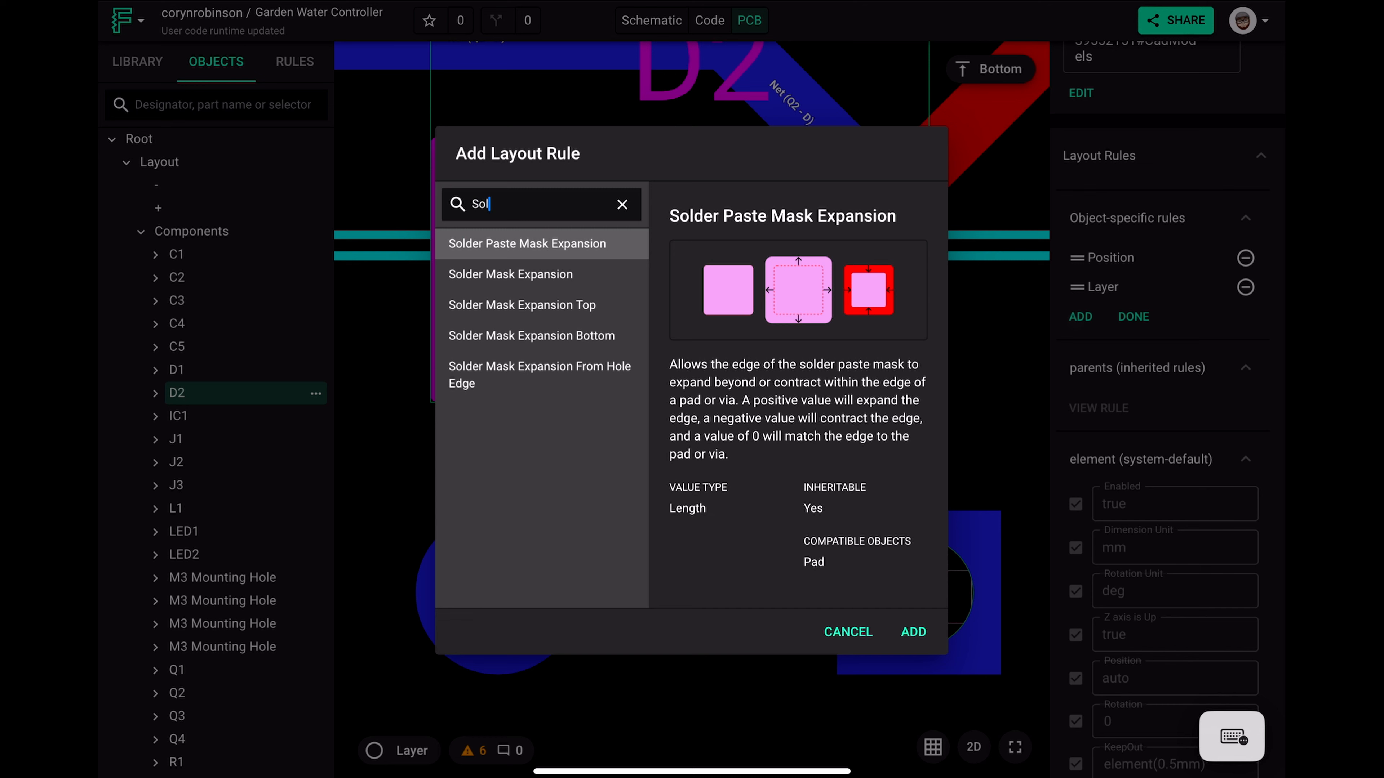
click(510, 273)
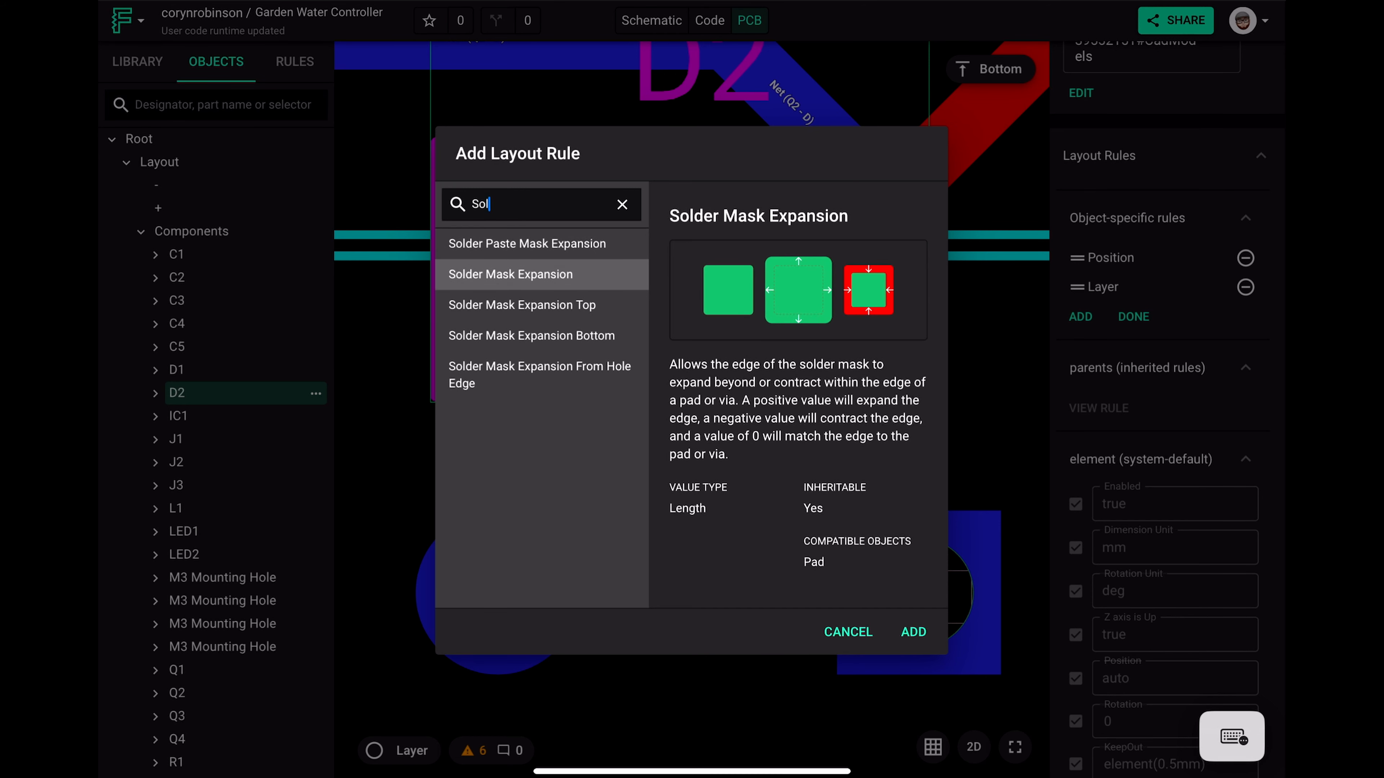
click(914, 632)
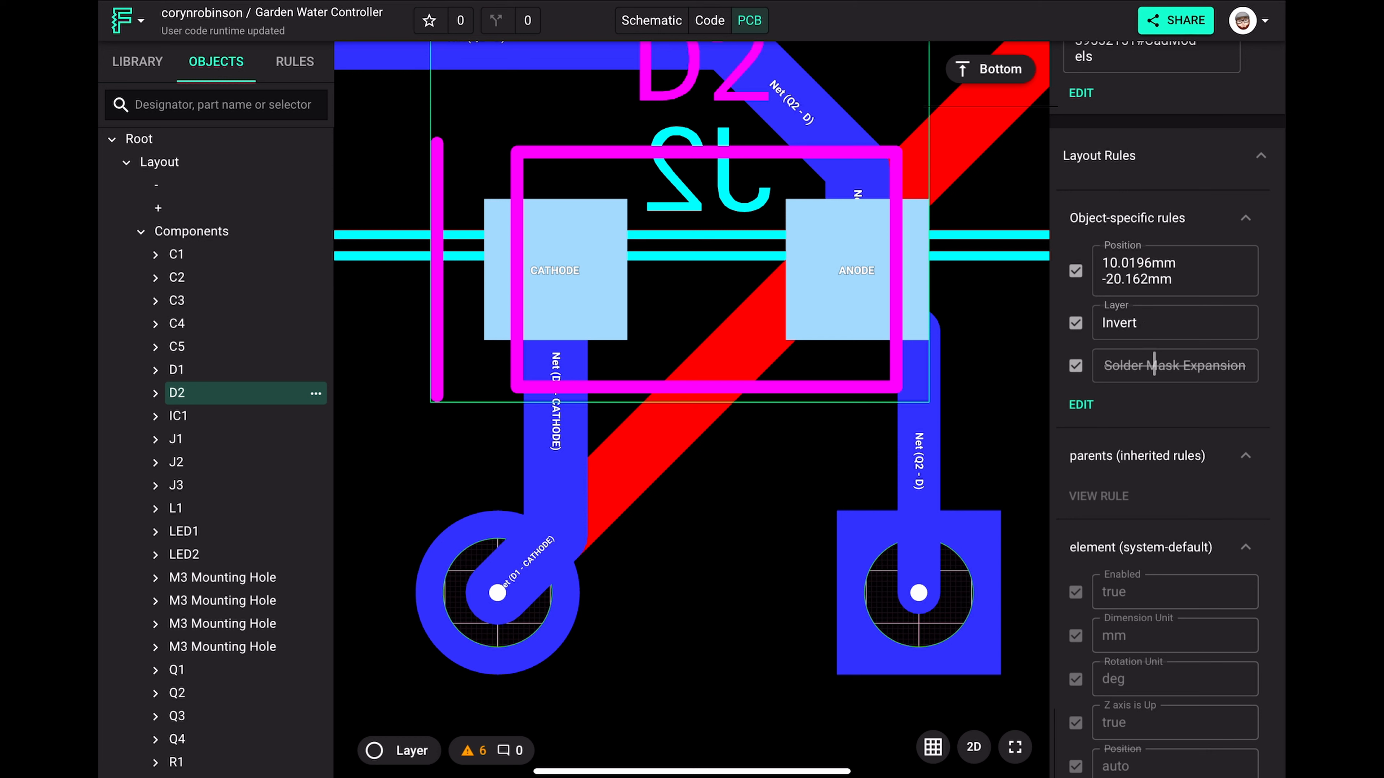
text(4milo)
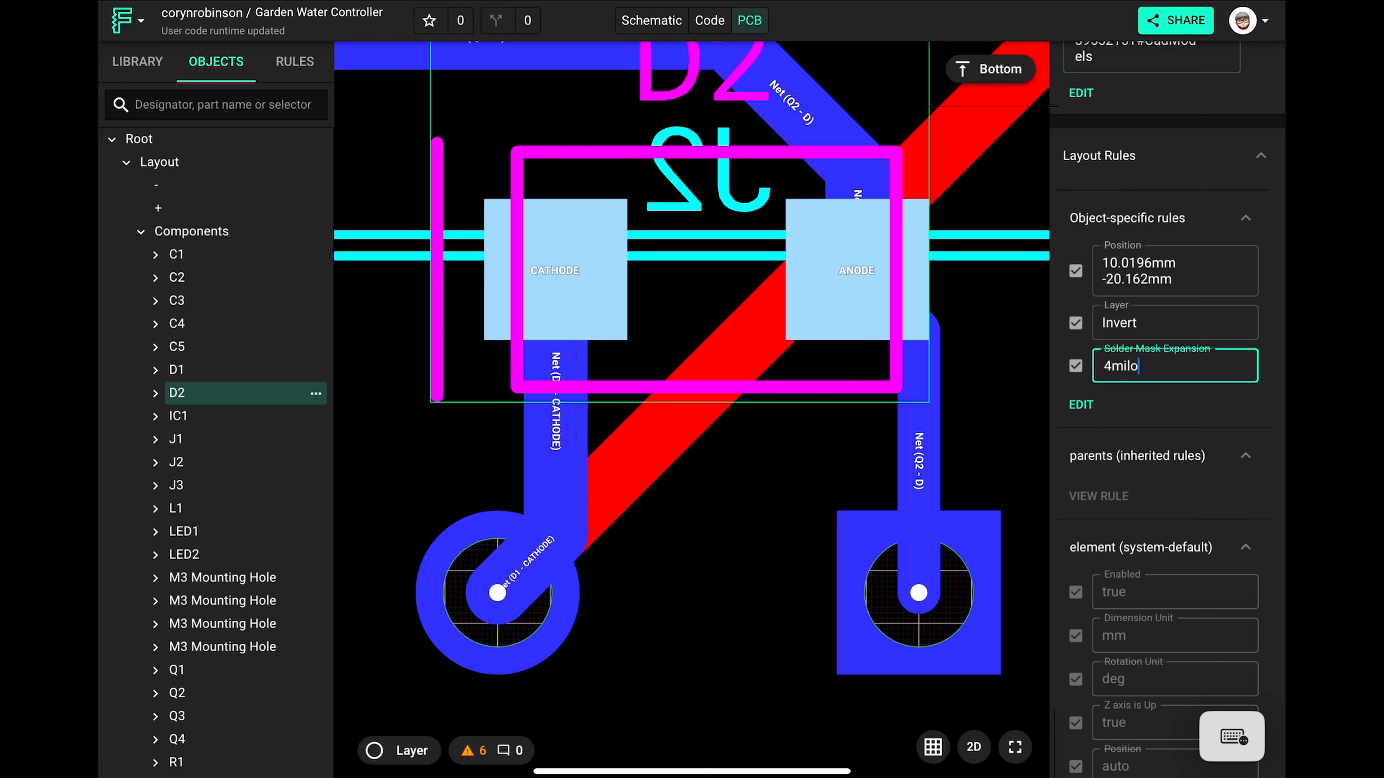